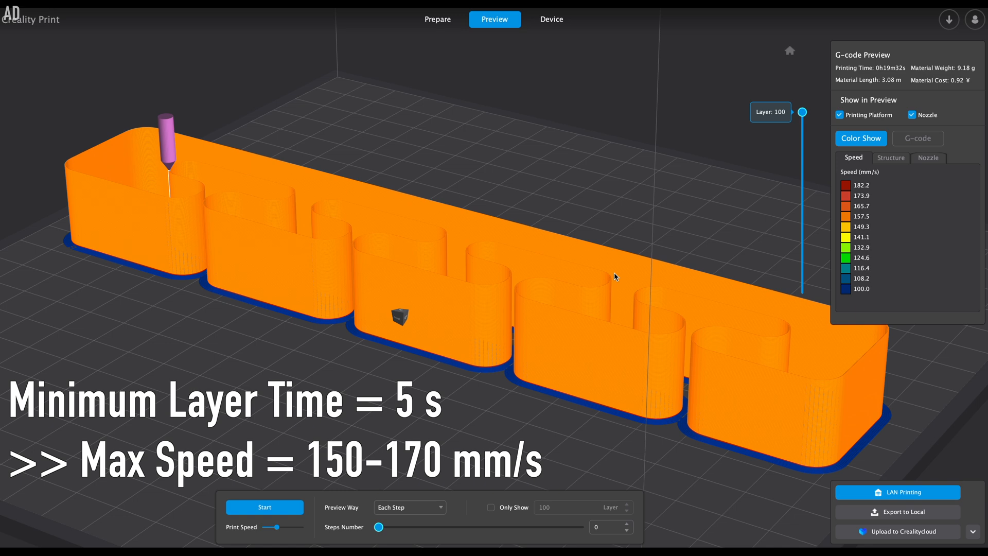
Step: Return to the Prepare view to edit the custom 'new' profile's settings
left_click(437, 19)
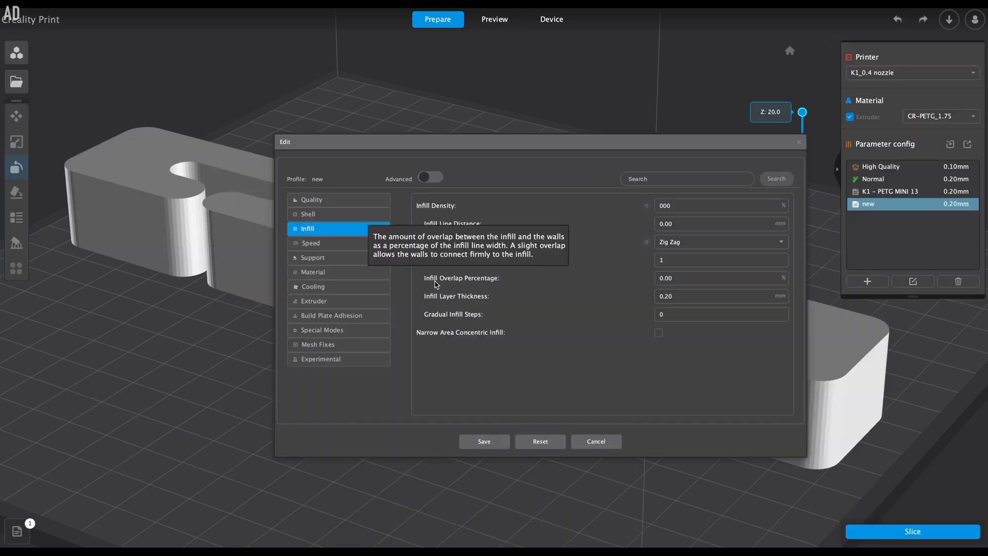
Step: Set Minimum Layer Time to 1 s under Cooling and save the 'new' profile
left_click(313, 286)
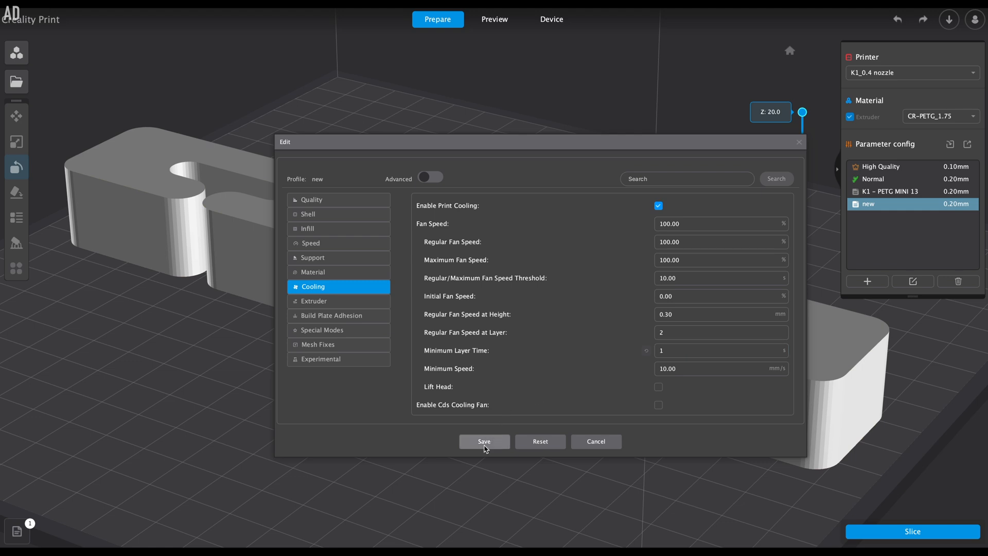
left_click(483, 441)
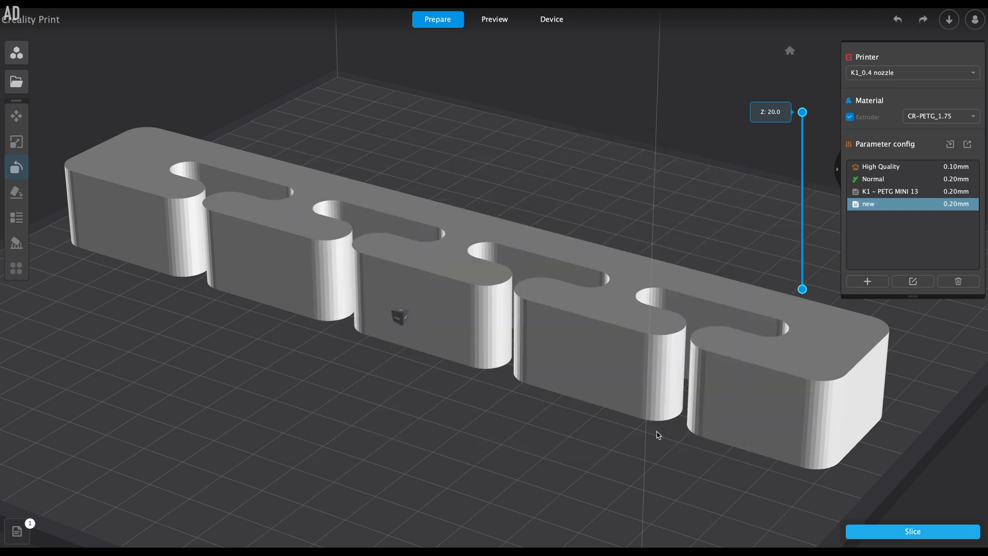
Step: Slice the model with the updated profile and preview speeds up to 600 mm/s
left_click(495, 19)
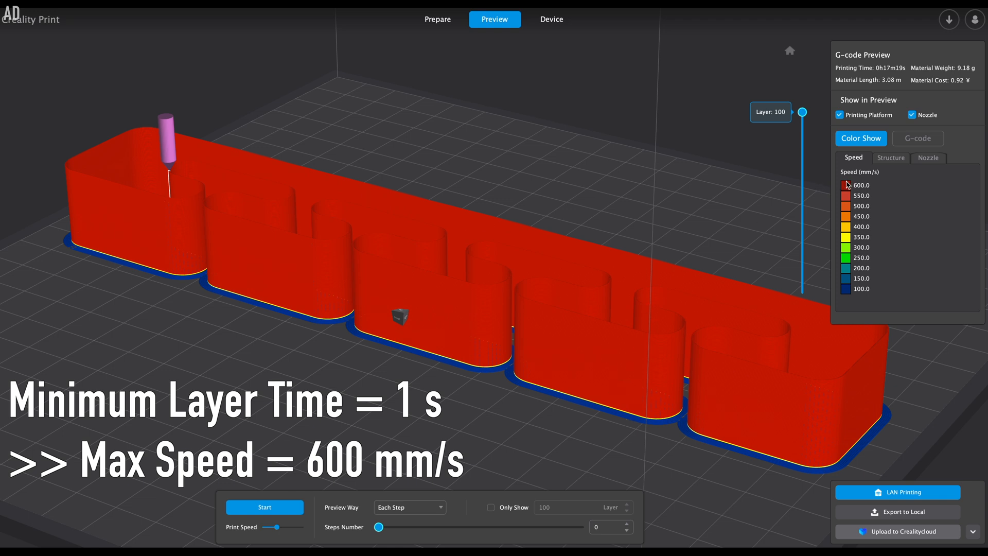
mouse_move(873, 191)
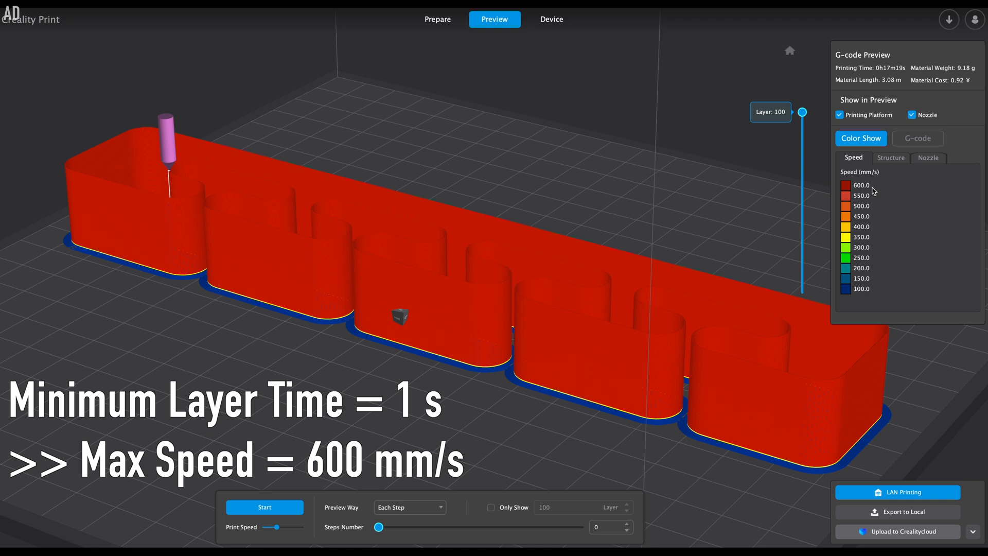
Step: Go back to Prepare and open the Normal profile's Material temperature settings
left_click(437, 19)
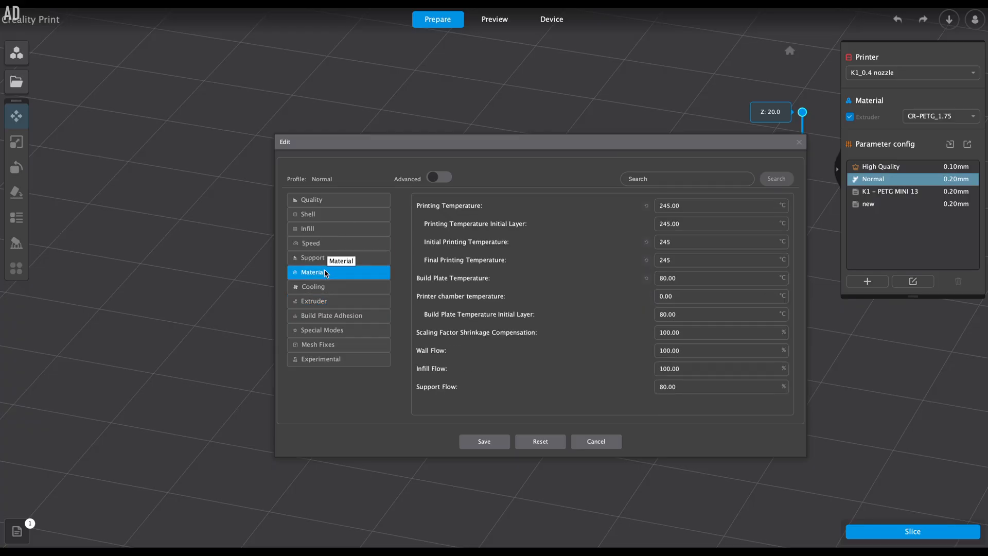
Step: Raise the Normal profile's printing and initial-layer temperatures to 300 °C, then play the sliced preview
left_click(720, 205)
type("300")
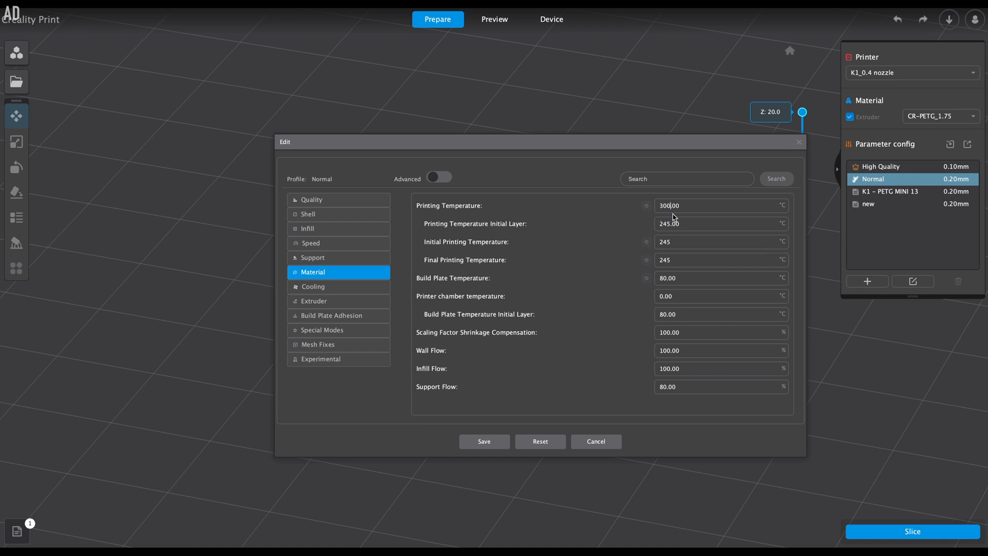
left_click(721, 241)
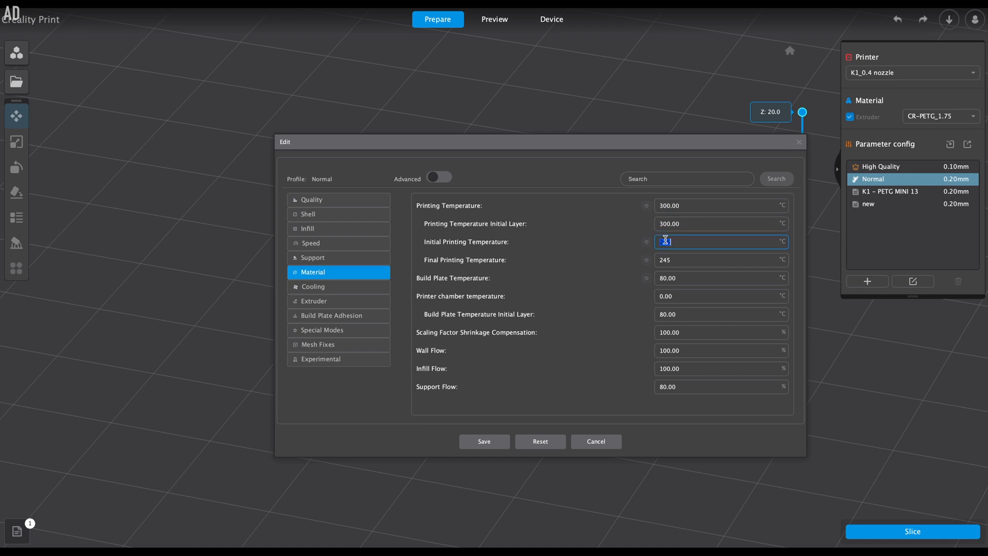
type("300")
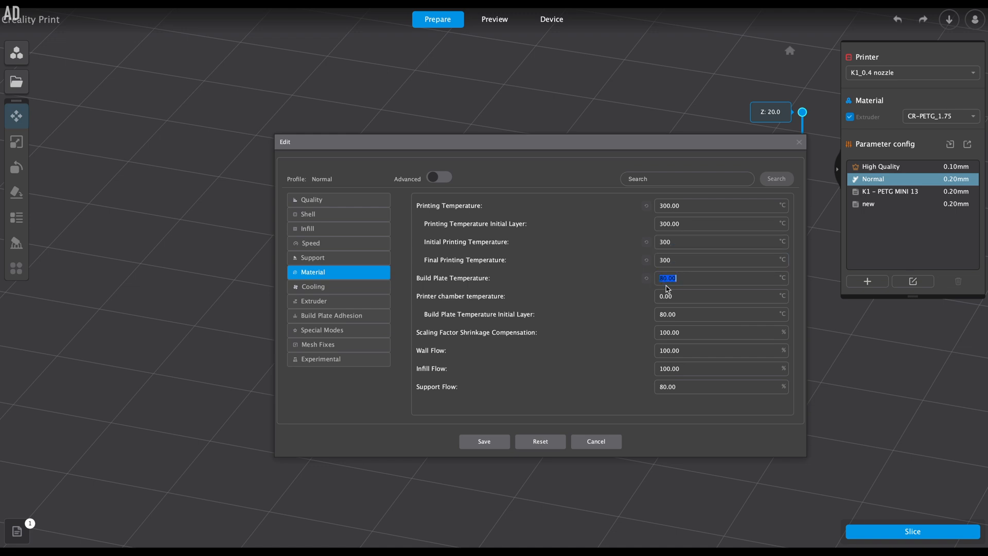
left_click(494, 19)
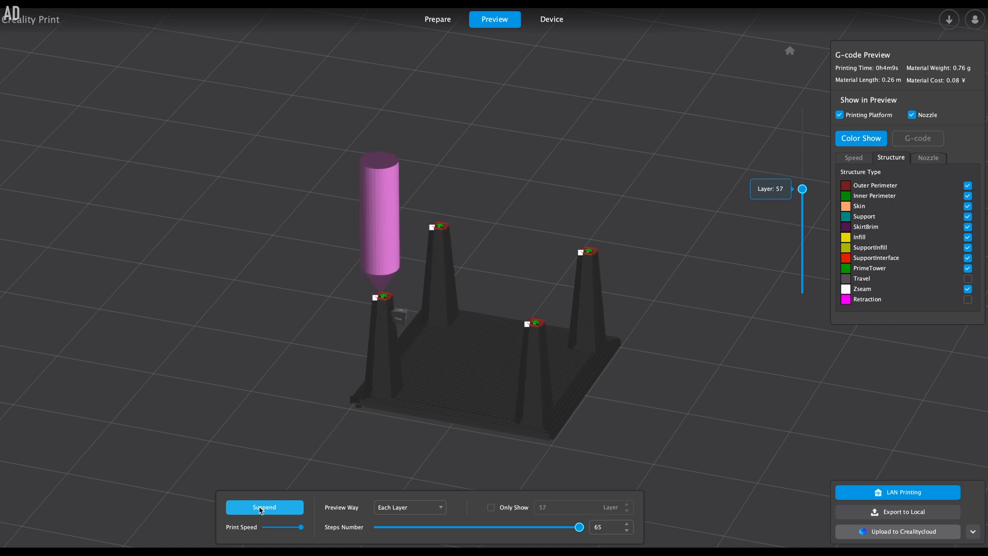